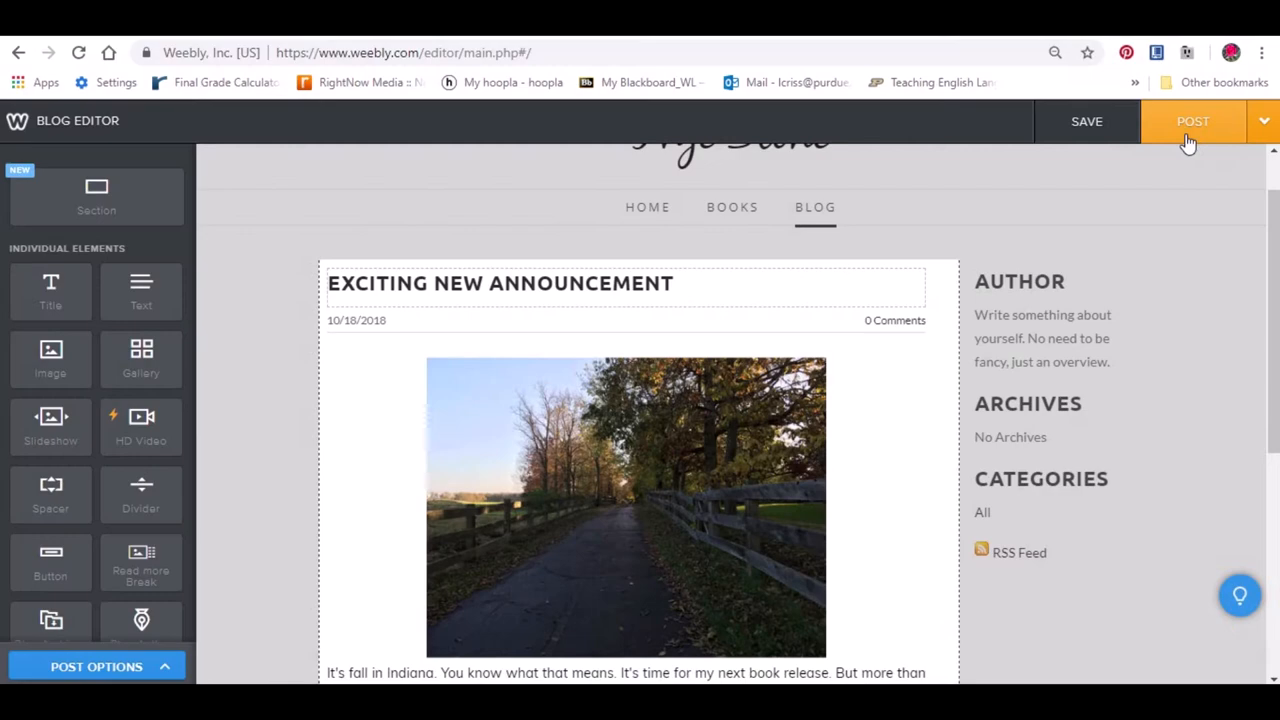
Post the finished blog entry and land on the live ivyestonebooks.weebly.com home page.
click(1192, 122)
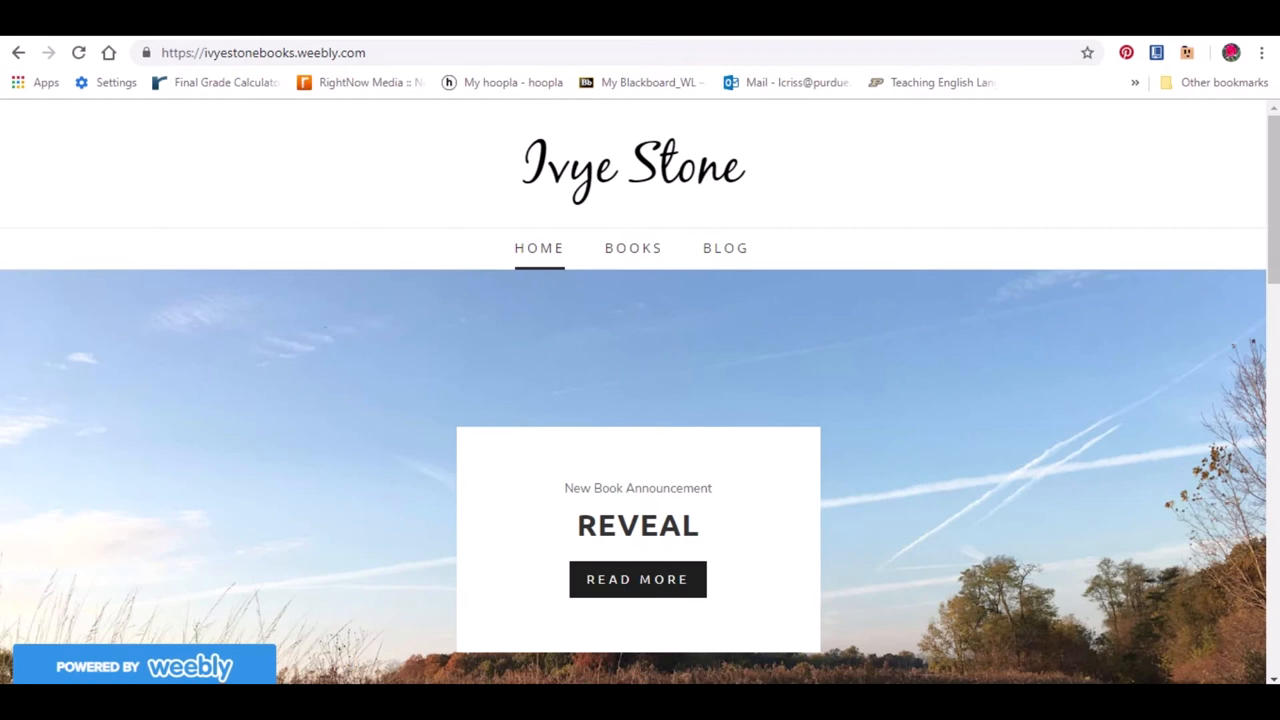
Return to the Sites dashboard and begin a new site, reaching Select a Theme.
click(724, 248)
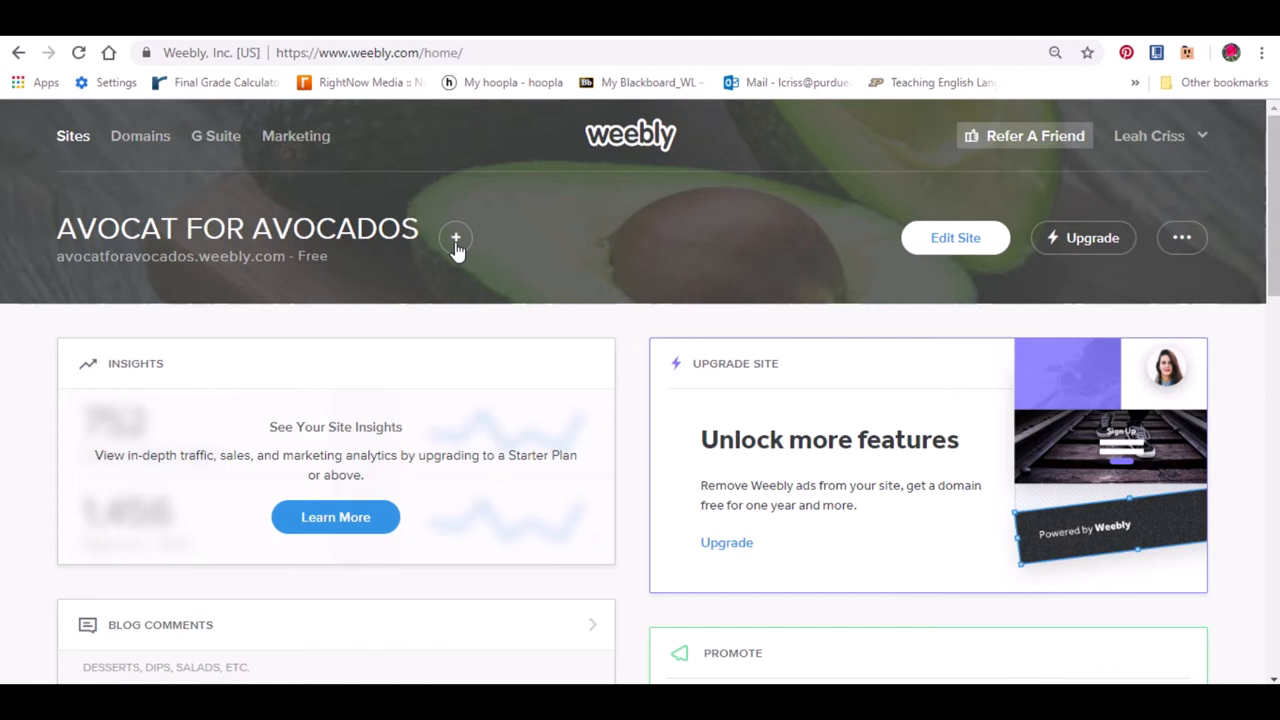
click(456, 238)
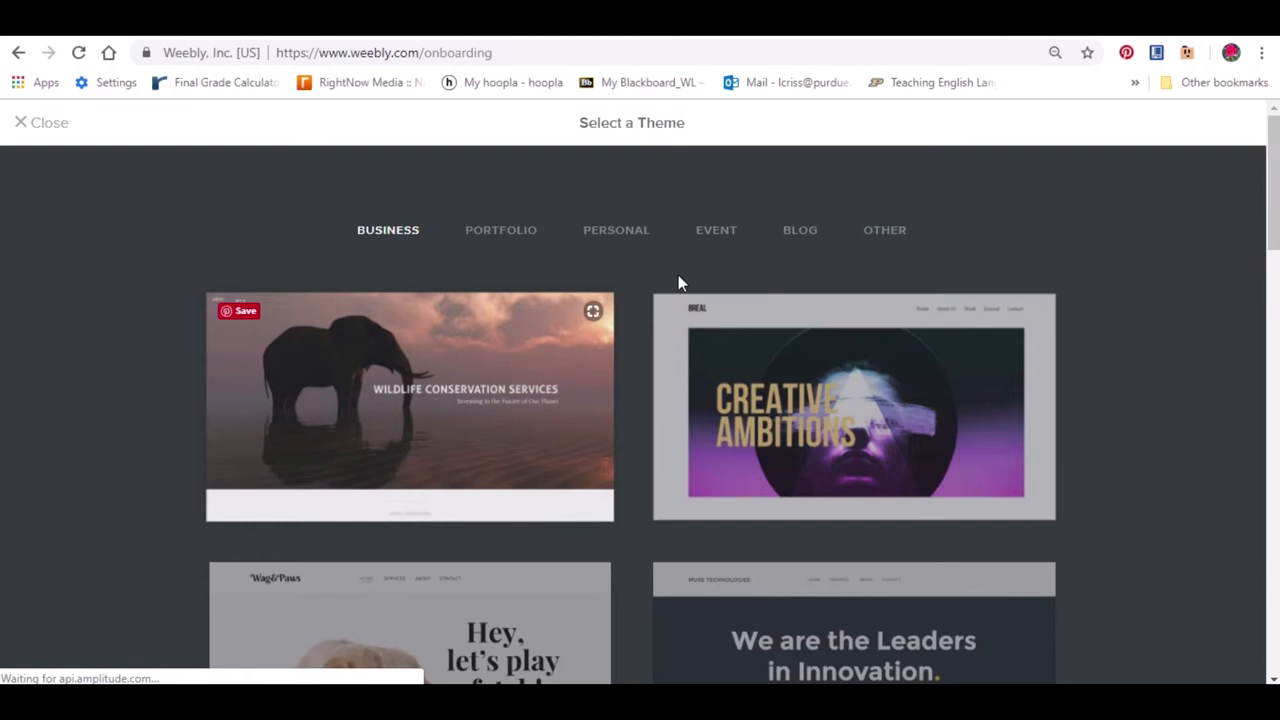
Choose the Upstart theme from the gallery as the basis for the new site.
scroll(down, 3)
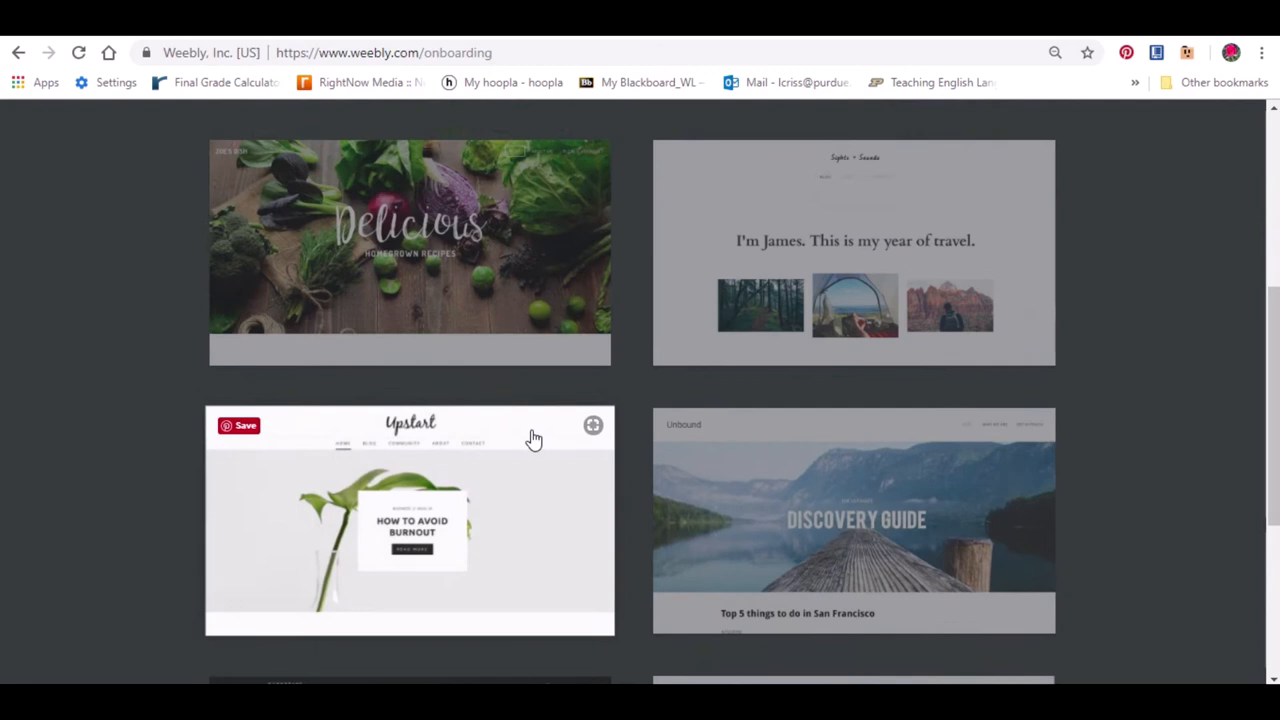
click(410, 520)
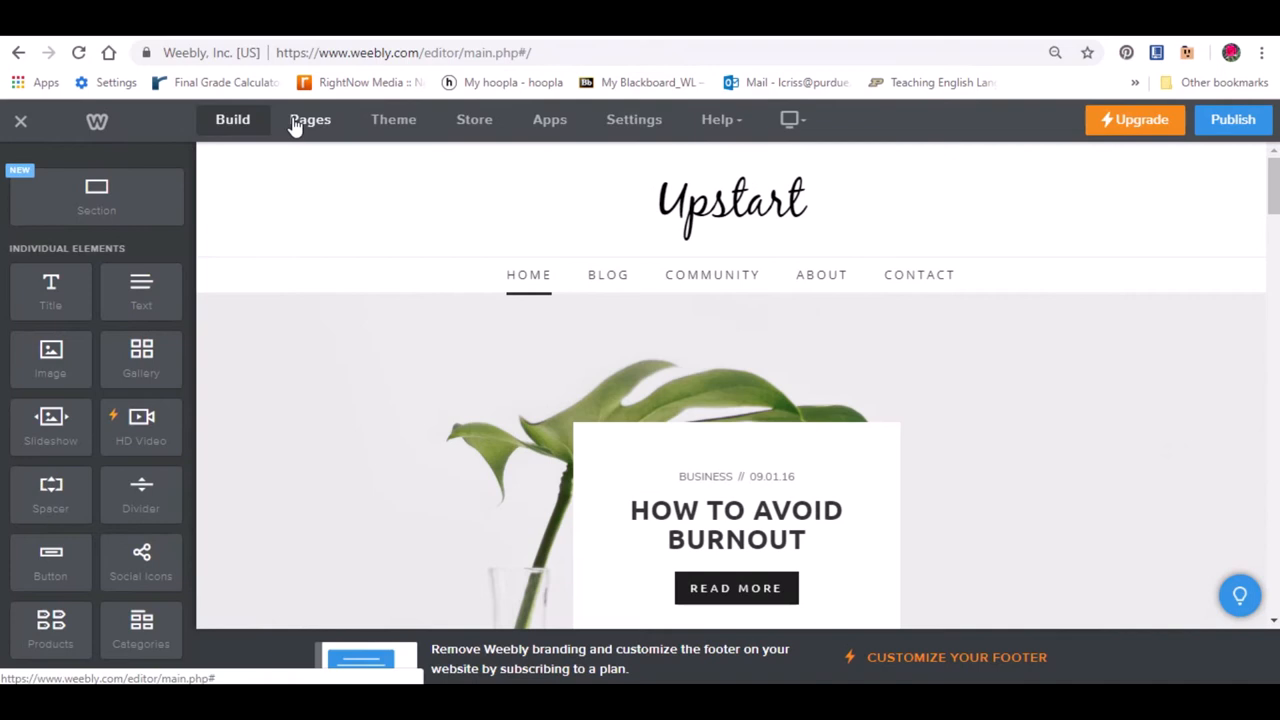
Edit the header and About Me paragraph to brand the template as Ivye Stone.
click(310, 120)
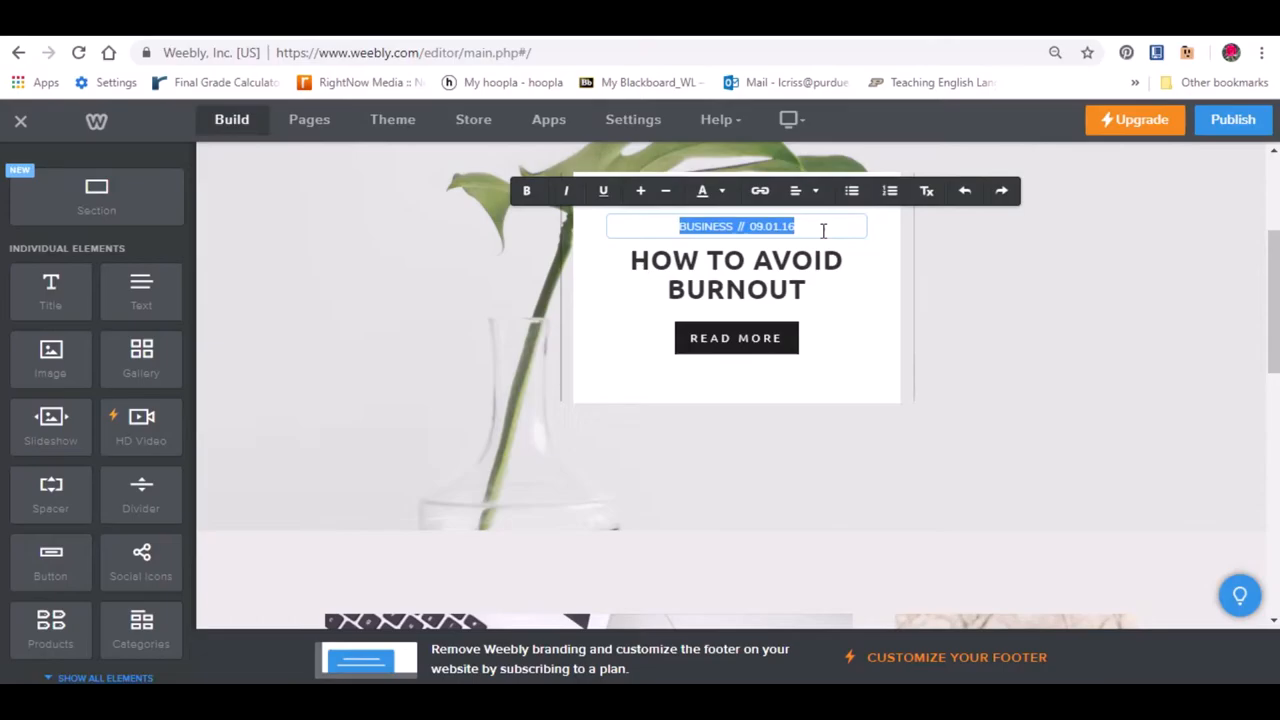
text(DI)
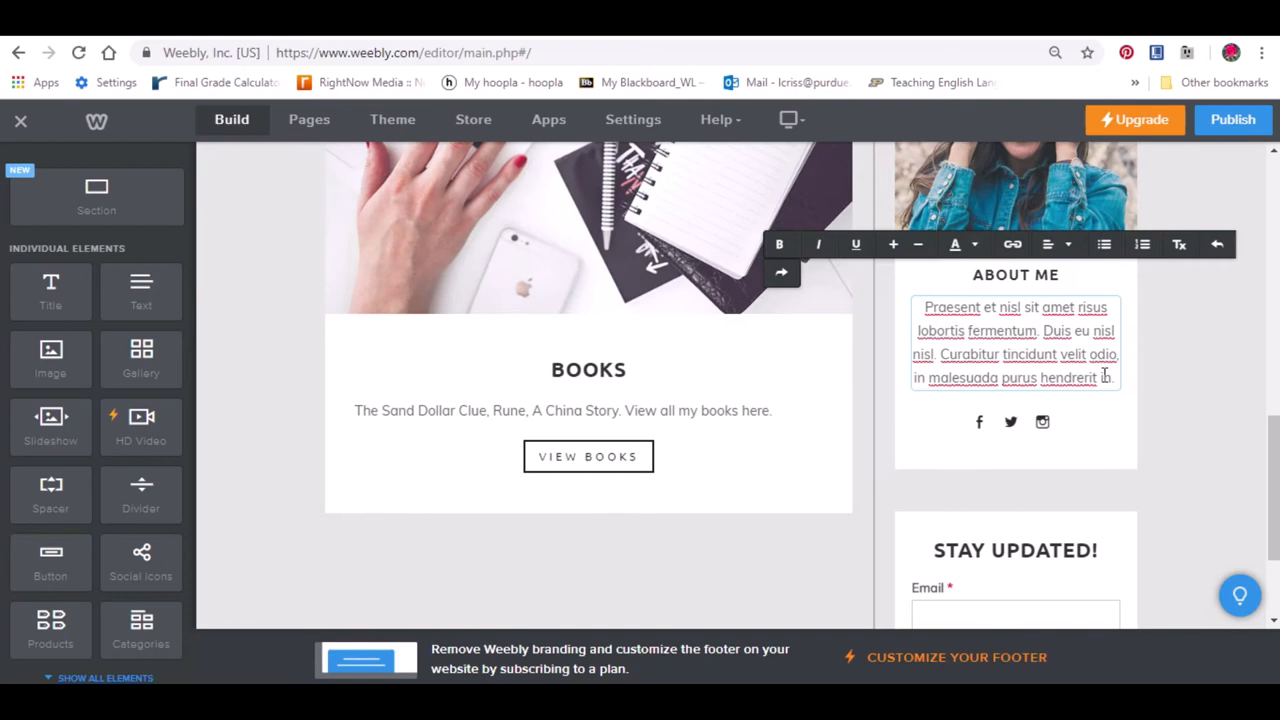
click(816, 276)
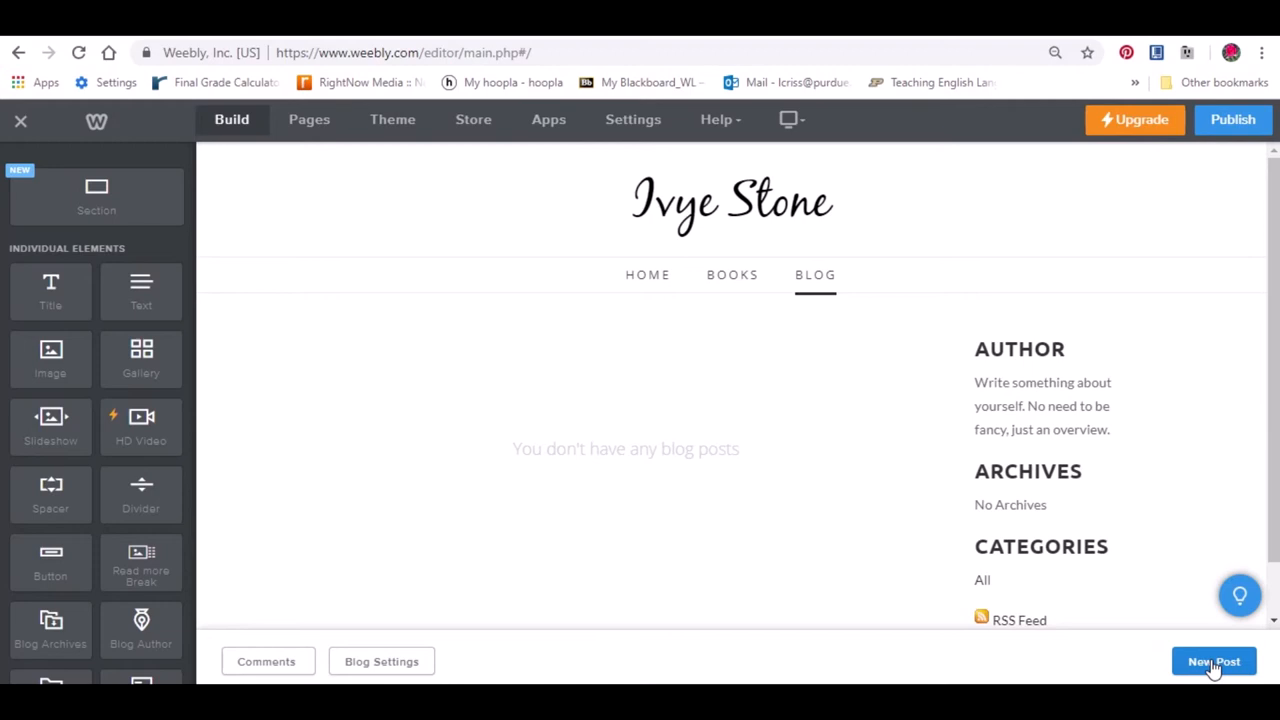
Create 'First Blog Post' and place a large tree-lined path photo across it.
click(1212, 660)
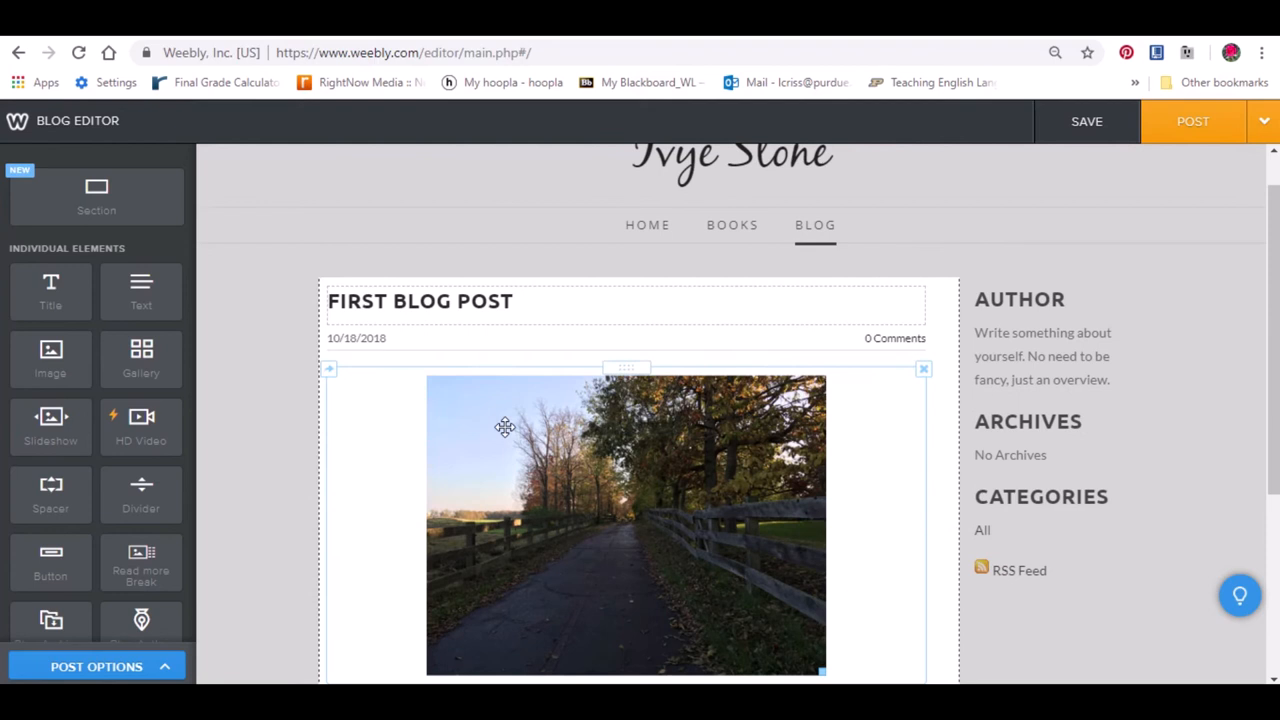
scroll(down, 3)
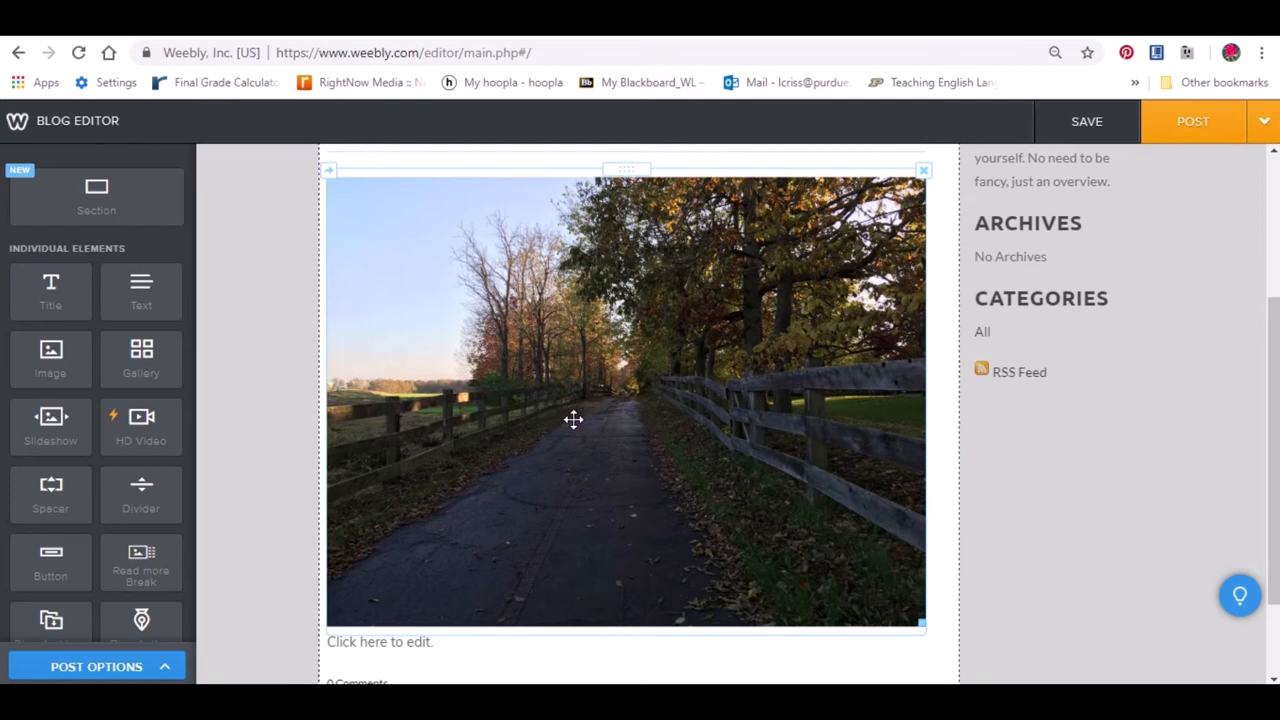
Finish the post's title and story text, then post it so the Ivye Stone site is published.
click(20, 120)
text(It's fall in Indiana. You know what that means. It's time for my next book release. But more than)
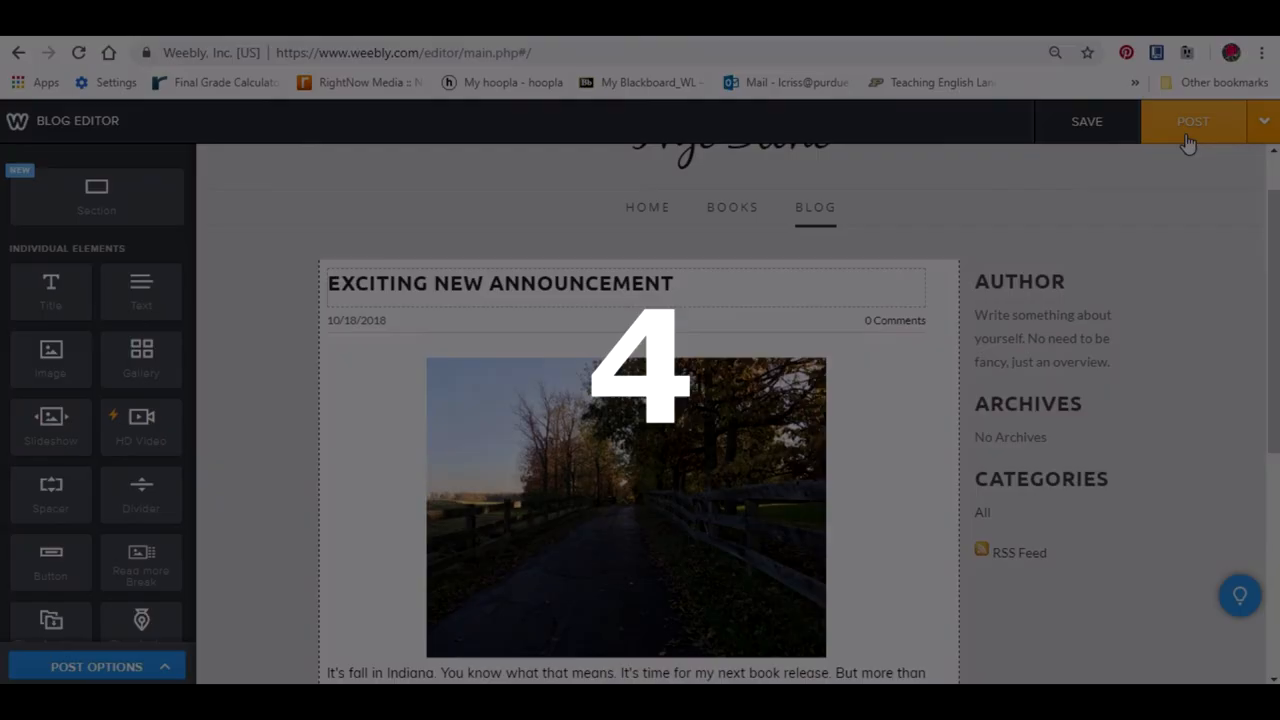
click(1192, 122)
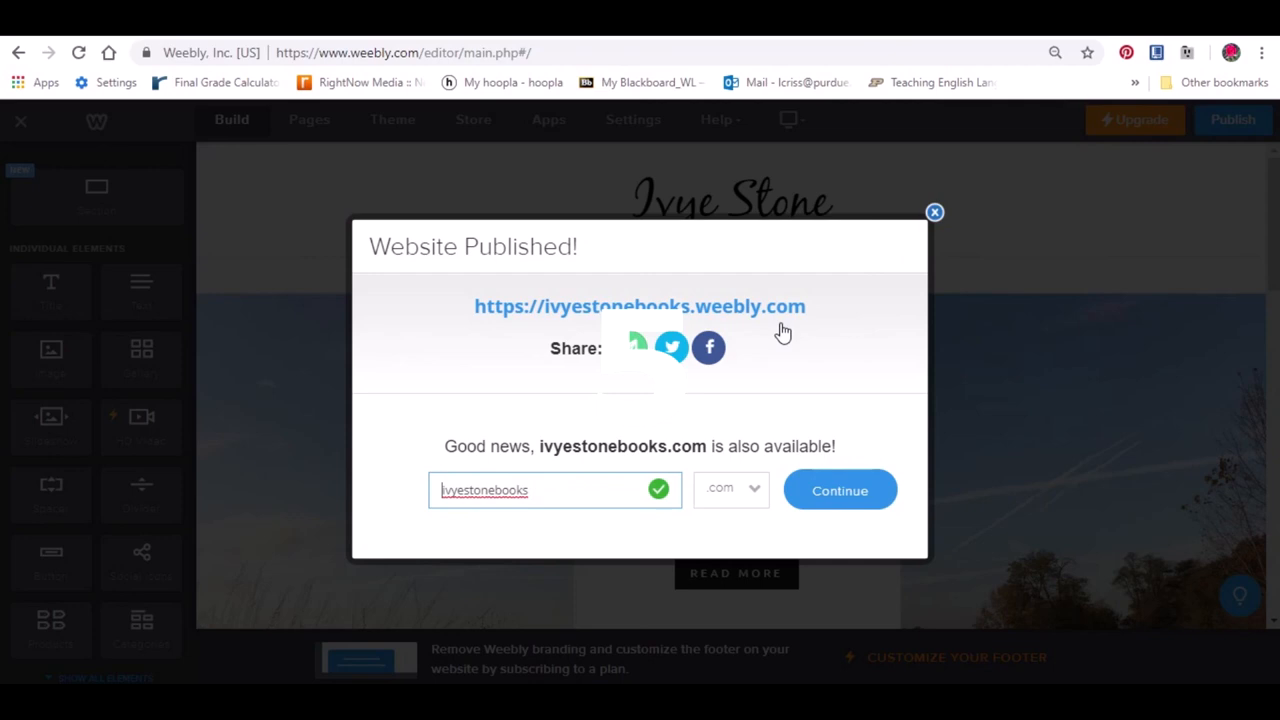